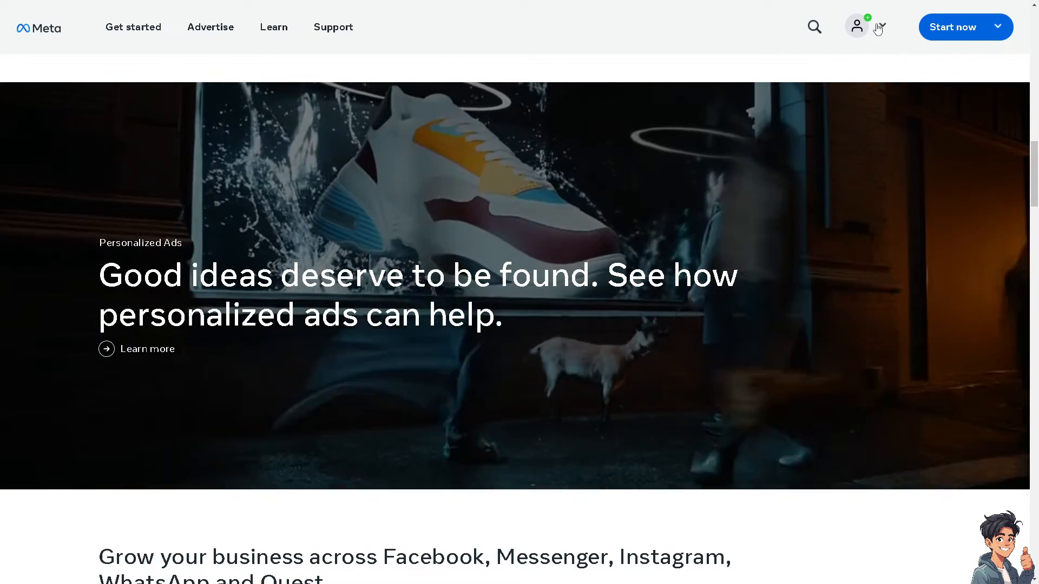
# Reach the Facebook login page from Meta for Business via the Facebook sign-in option
pyautogui.click(856, 27)
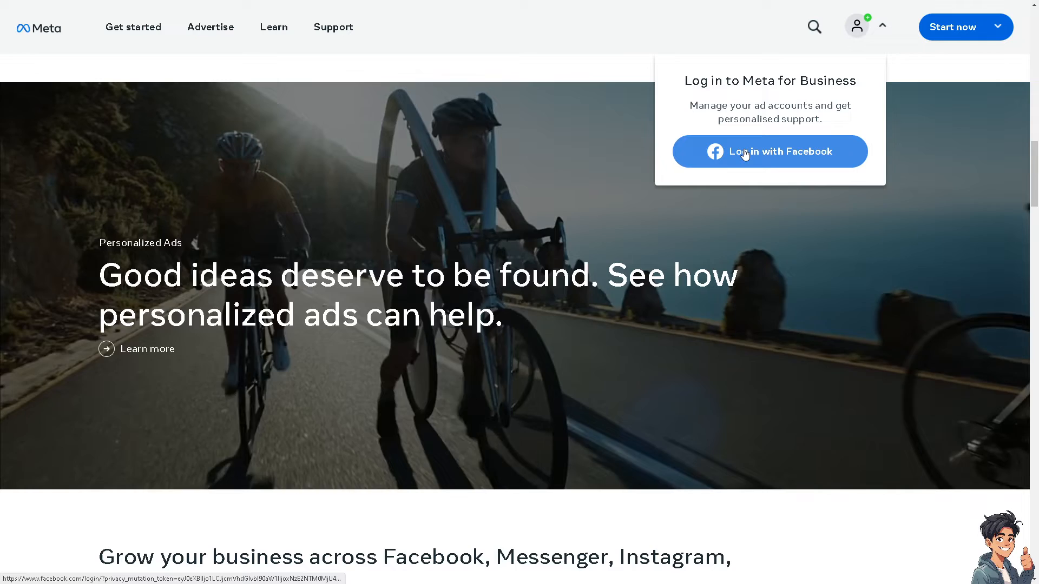
pyautogui.click(769, 151)
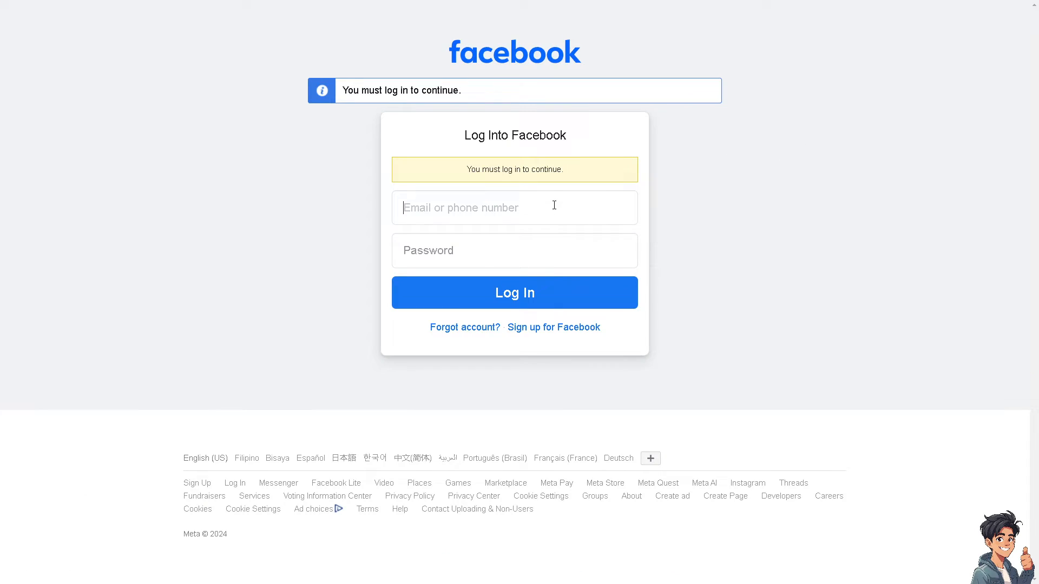
pyautogui.moveTo(592, 355)
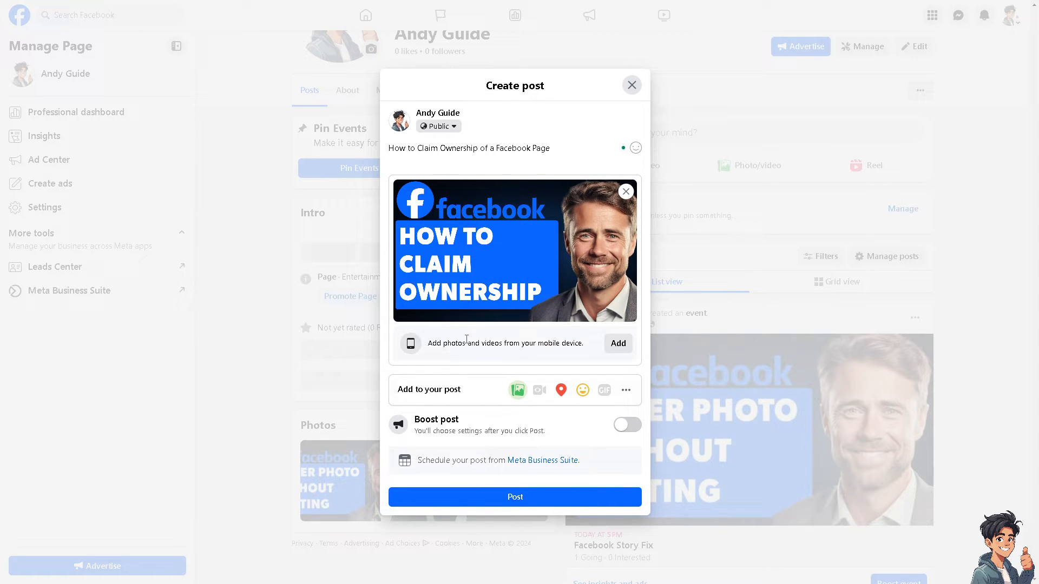
pyautogui.moveTo(492, 385)
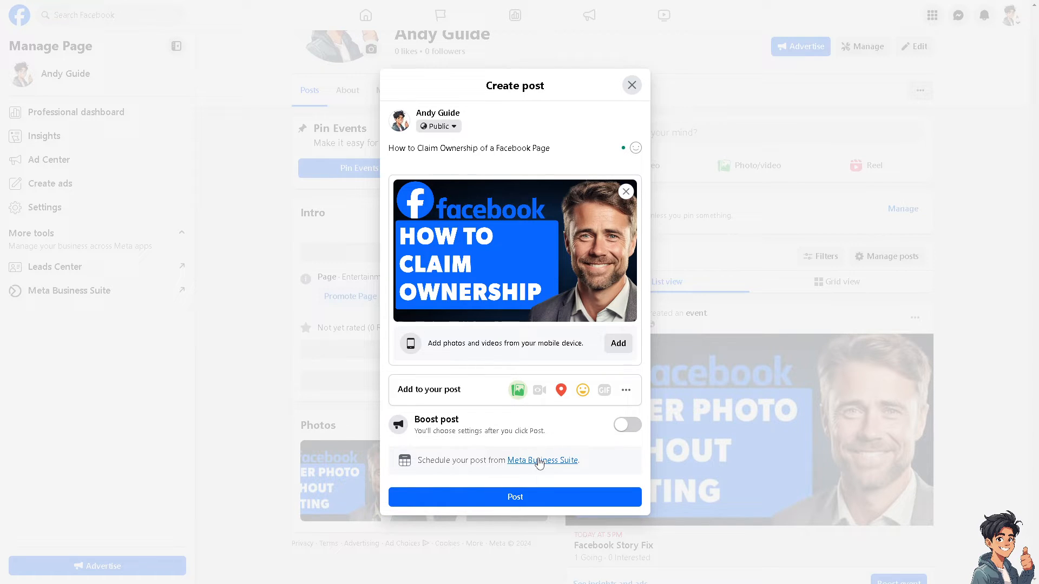
# Publish the 'How to Claim Ownership of a Facebook Page' post and view its thumbnail full-size
pyautogui.click(514, 496)
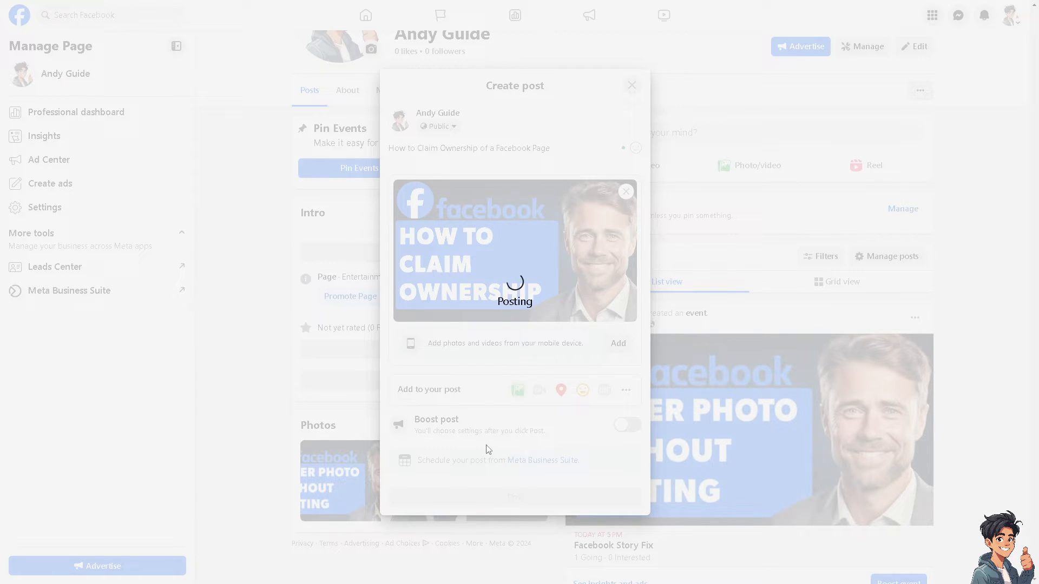
pyautogui.moveTo(474, 427)
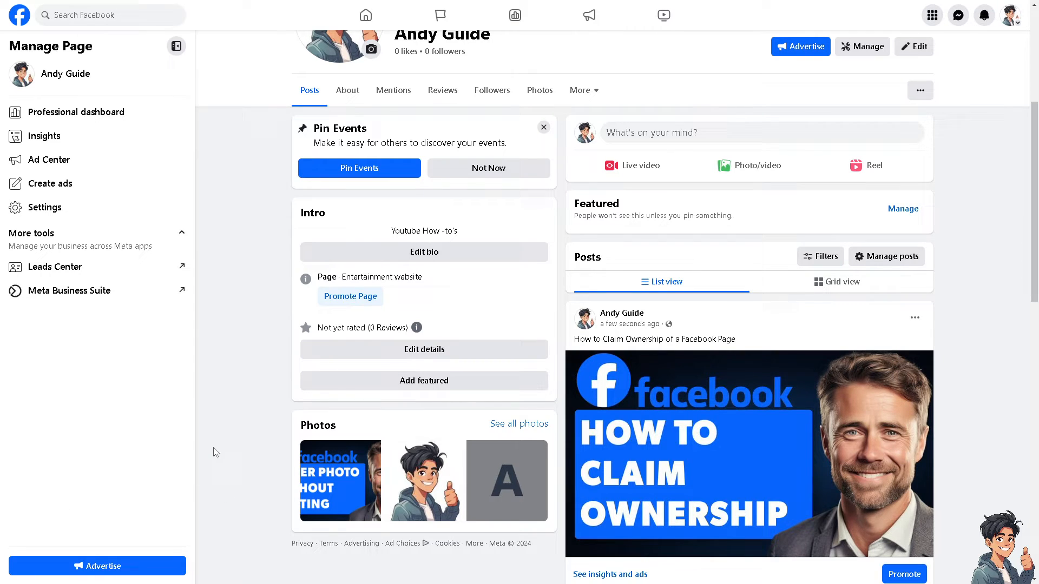
pyautogui.click(749, 452)
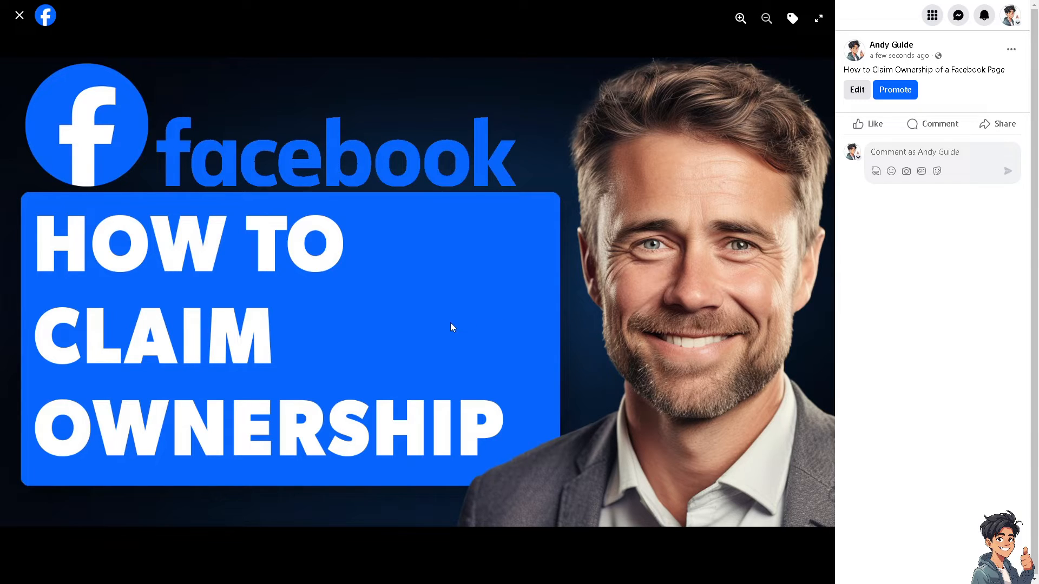
pyautogui.moveTo(422, 327)
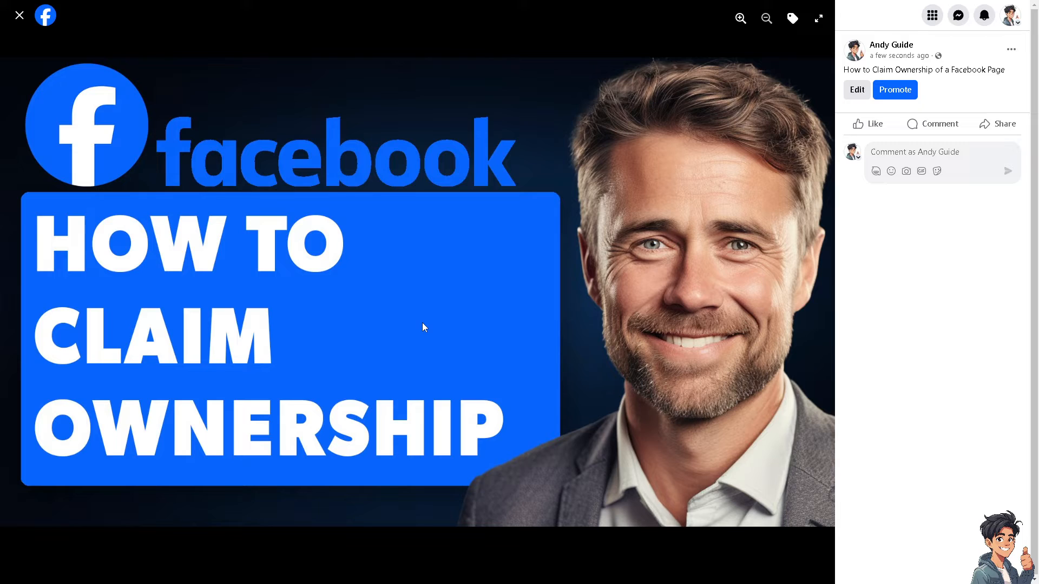
pyautogui.moveTo(966, 327)
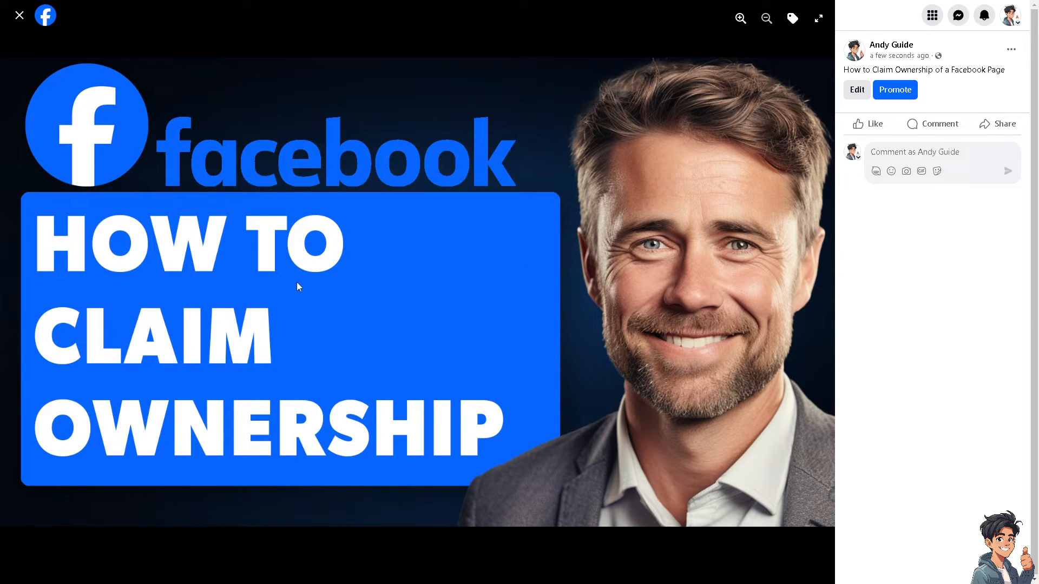
pyautogui.moveTo(301, 226)
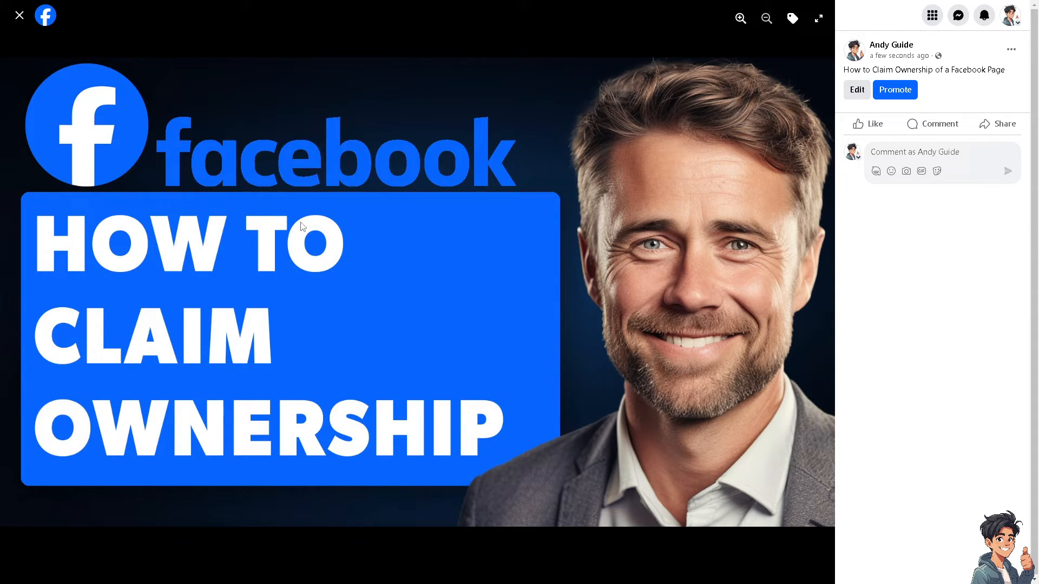
pyautogui.moveTo(259, 254)
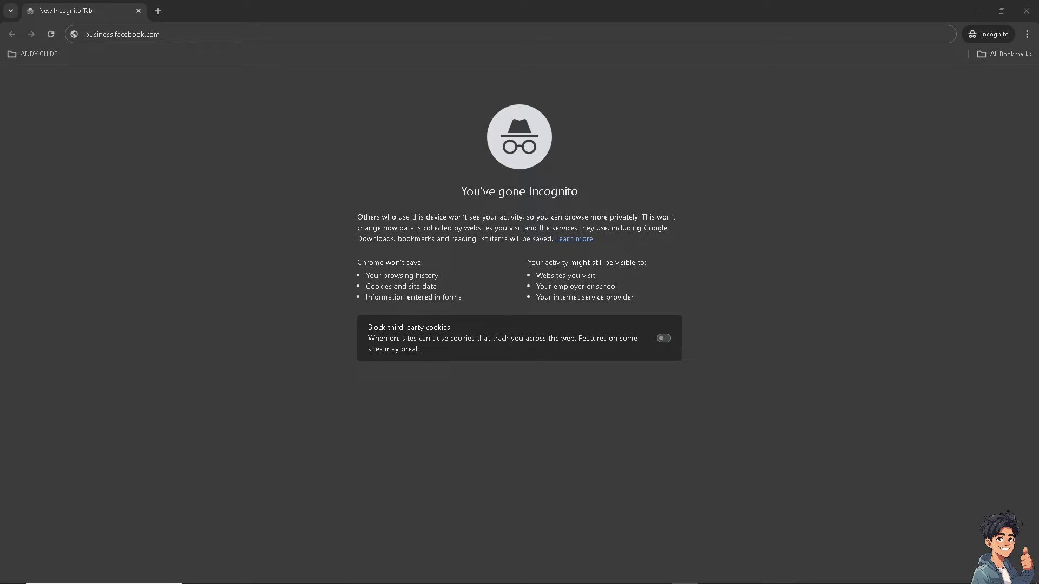
pyautogui.moveTo(167, 129)
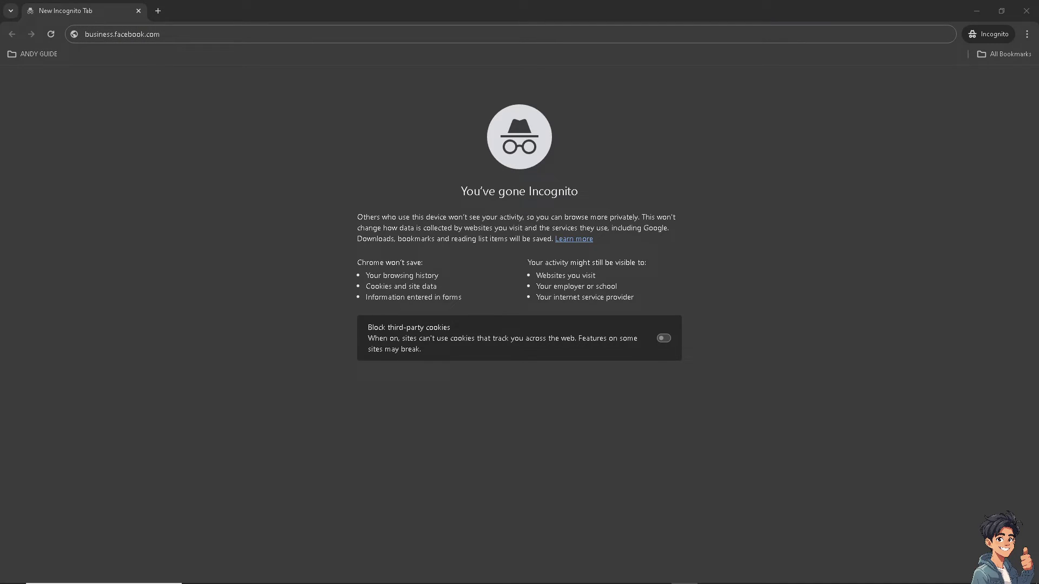
# Load business.facebook.com in the Chrome incognito window
pyautogui.click(394, 33)
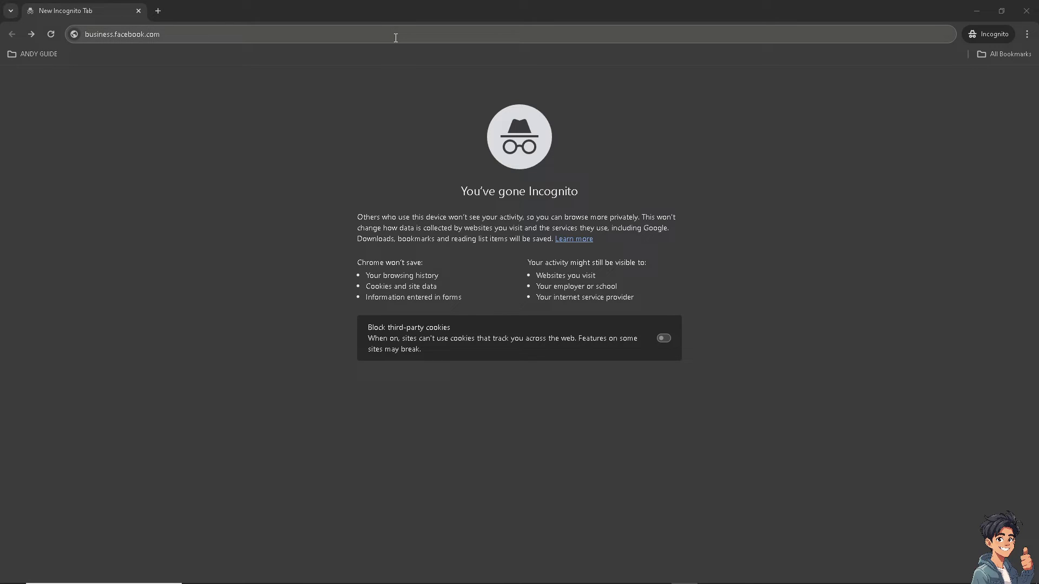
pyautogui.press('Enter')
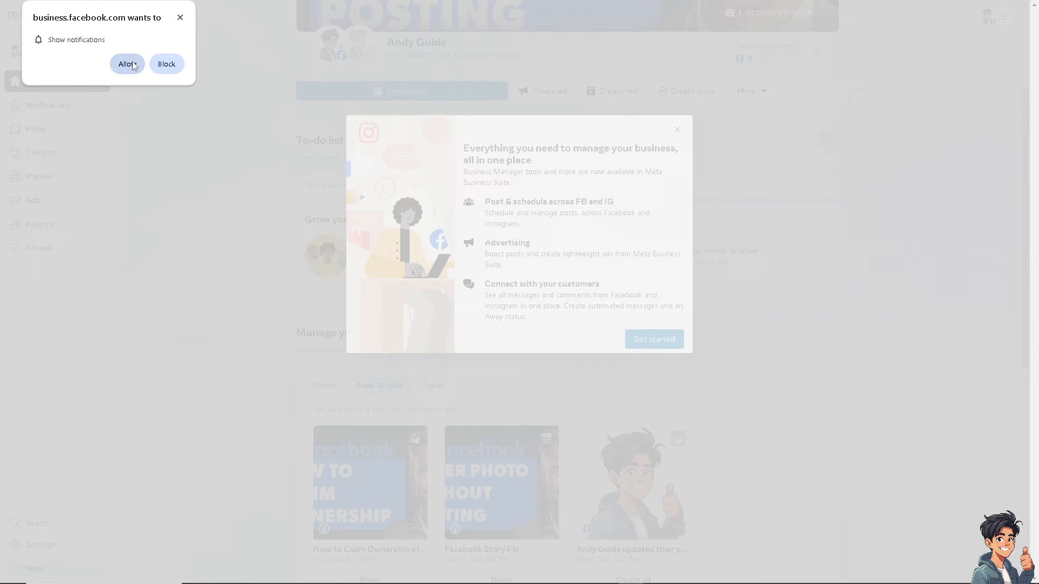
# Allow notifications and dismiss the welcome and business-portfolio onboarding overlays on Andy Guide's home
pyautogui.click(127, 63)
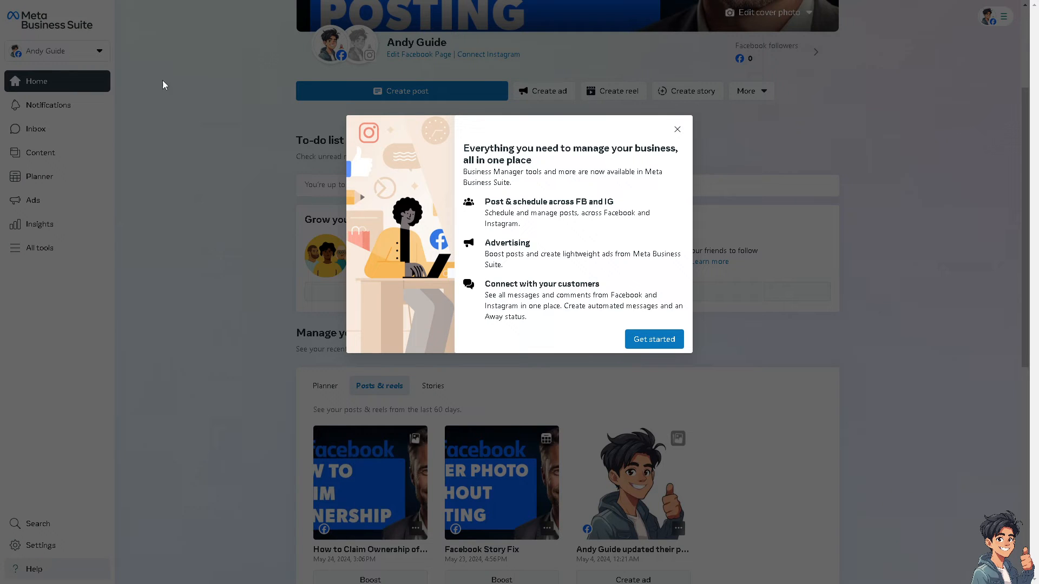
pyautogui.click(653, 338)
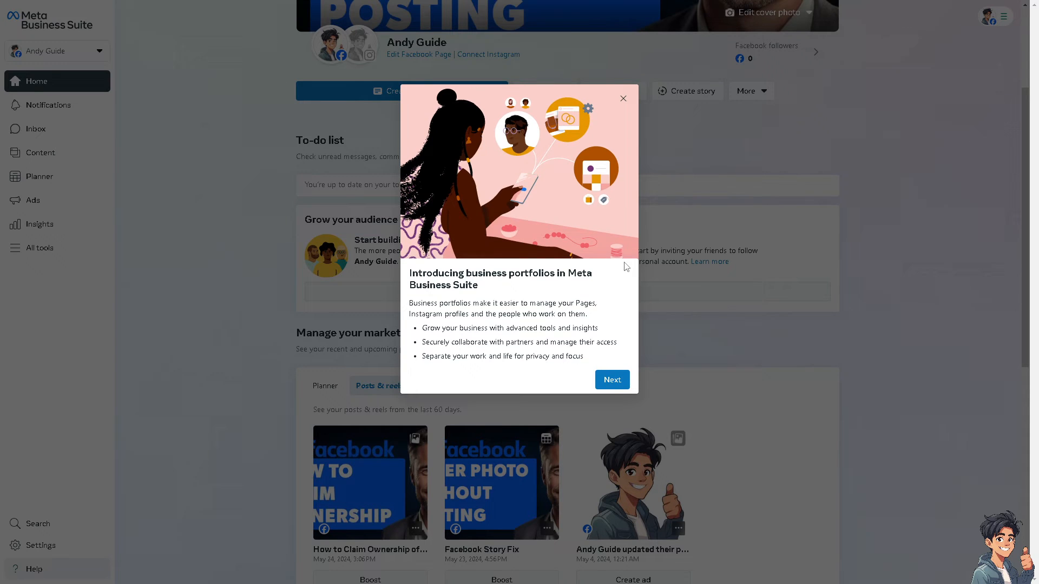
pyautogui.click(610, 379)
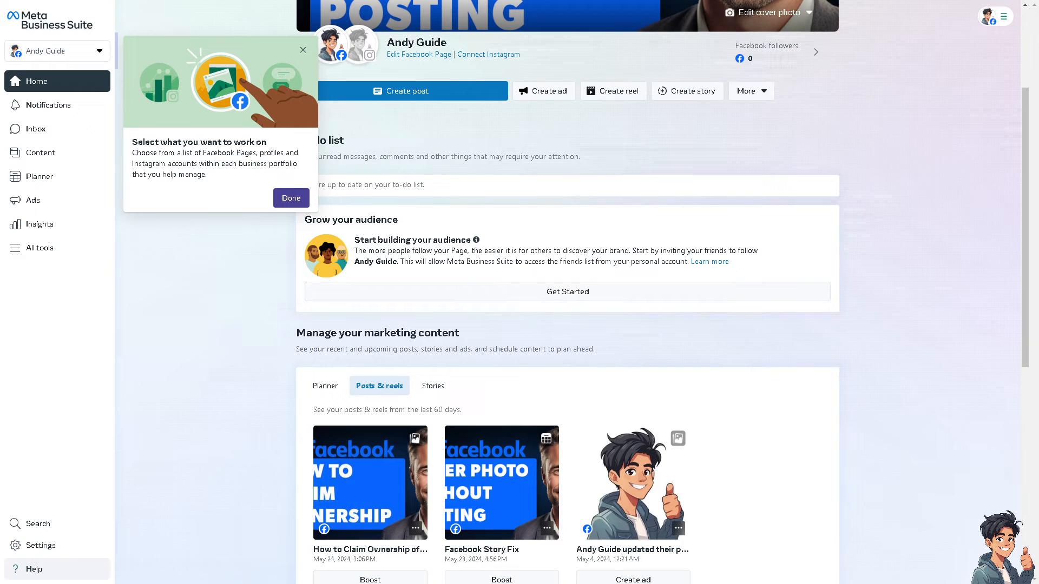
pyautogui.click(289, 198)
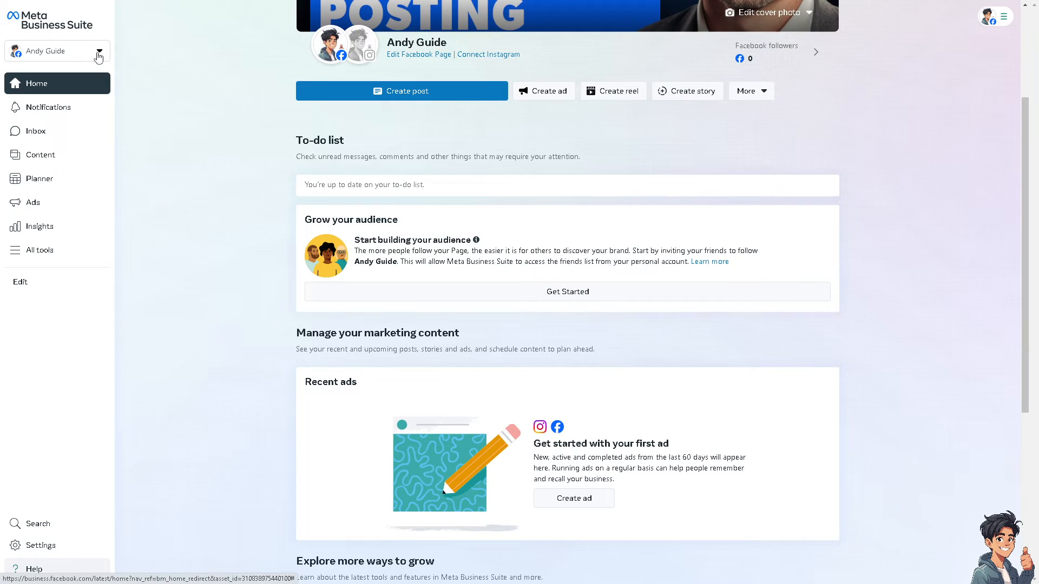
# Open YT AndyGuide portfolio settings from the account dropdown's gear icon
pyautogui.click(56, 51)
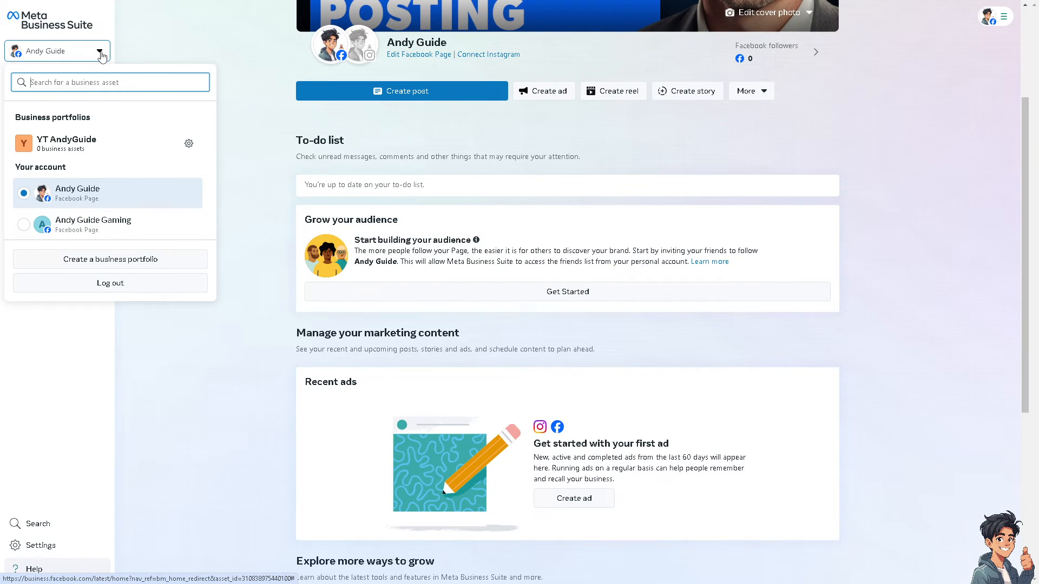
pyautogui.moveTo(104, 147)
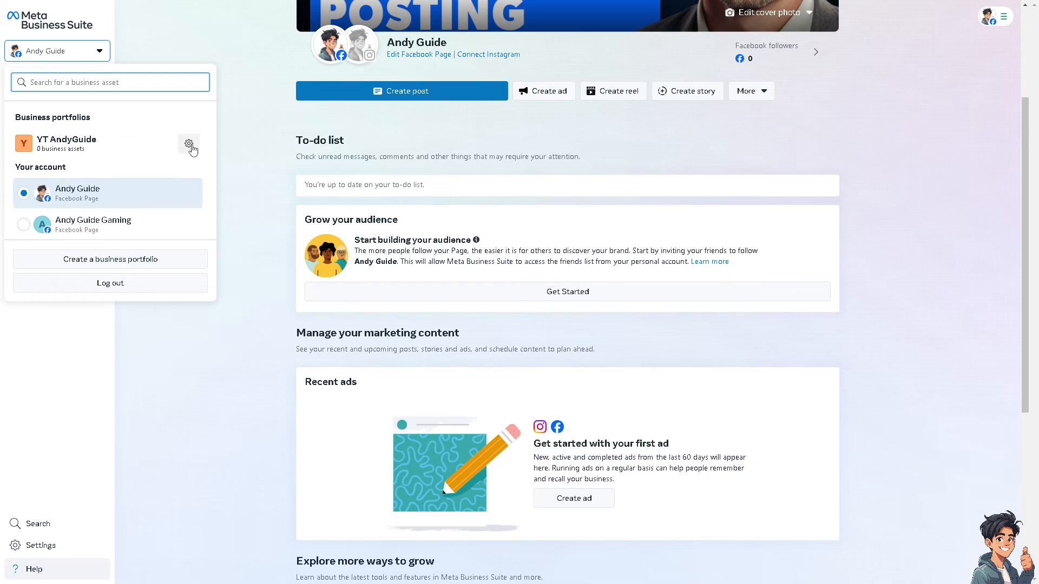
pyautogui.moveTo(193, 151)
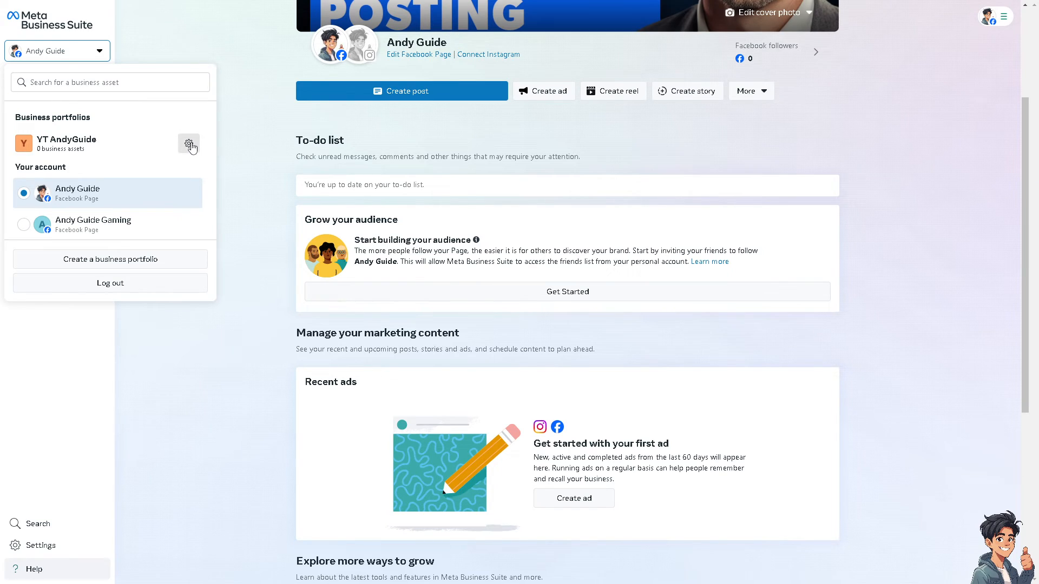
pyautogui.click(189, 145)
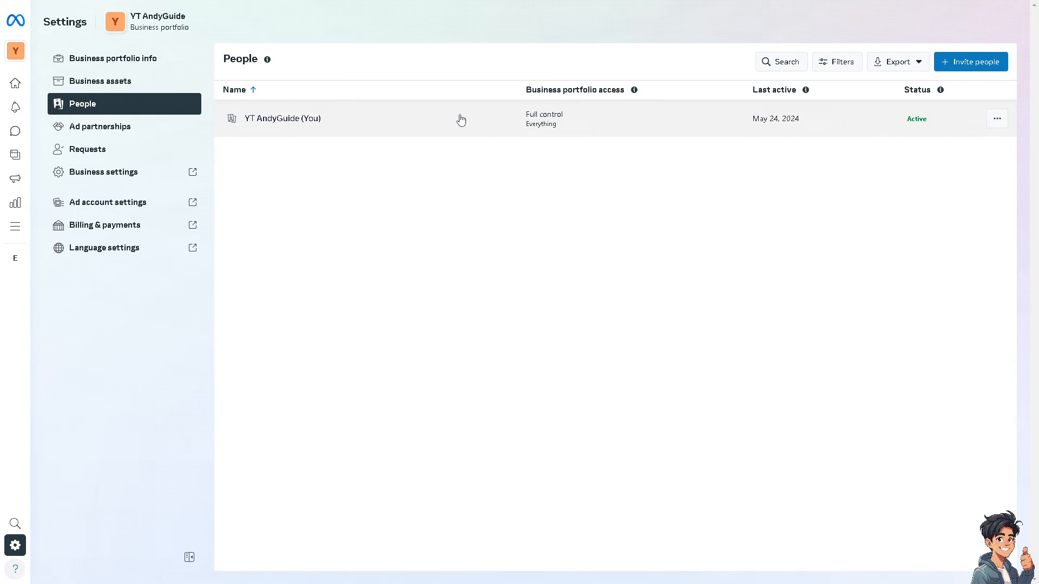
pyautogui.moveTo(675, 130)
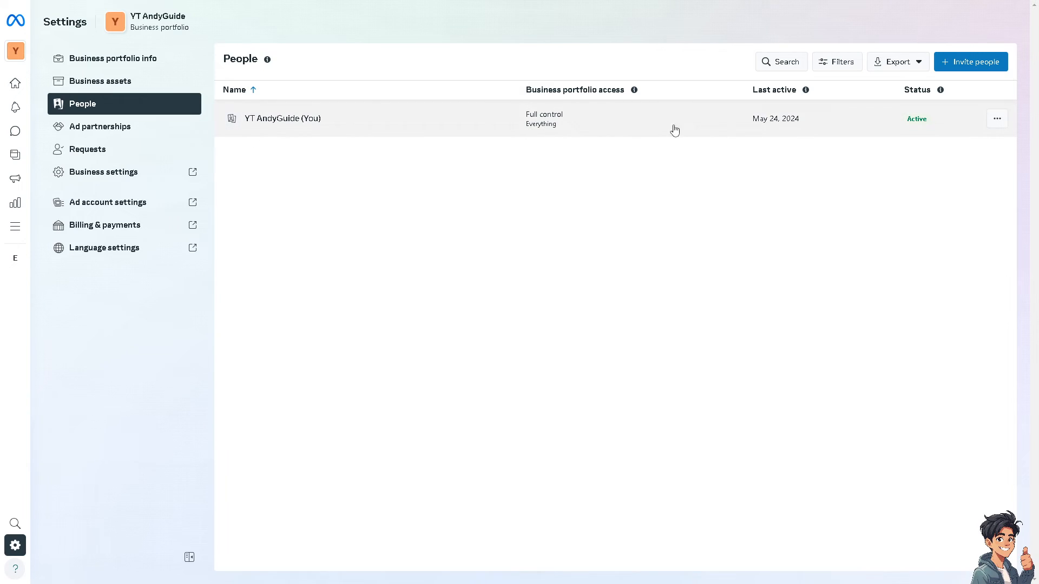
pyautogui.moveTo(219, 153)
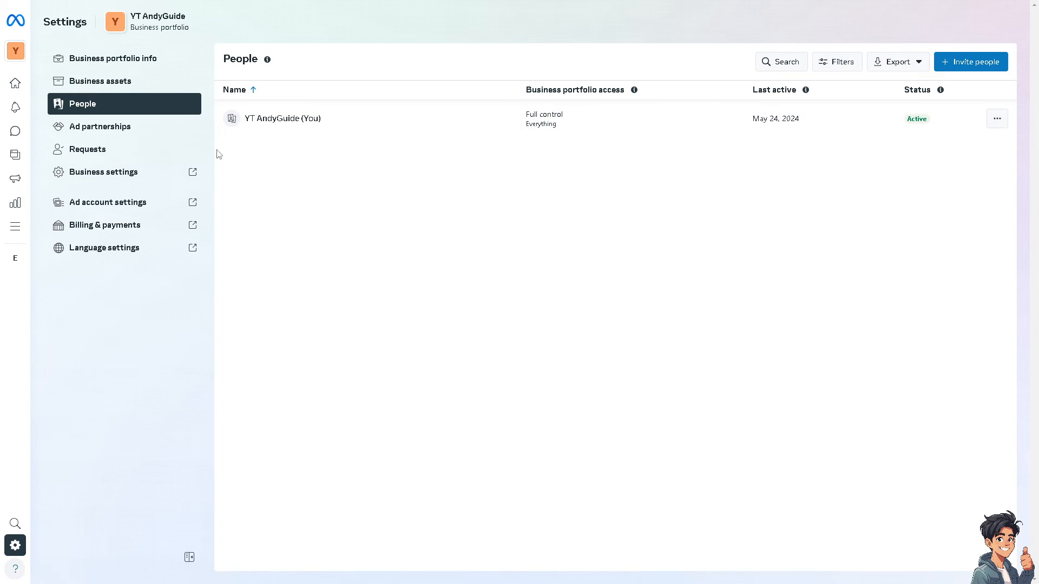
pyautogui.moveTo(103, 80)
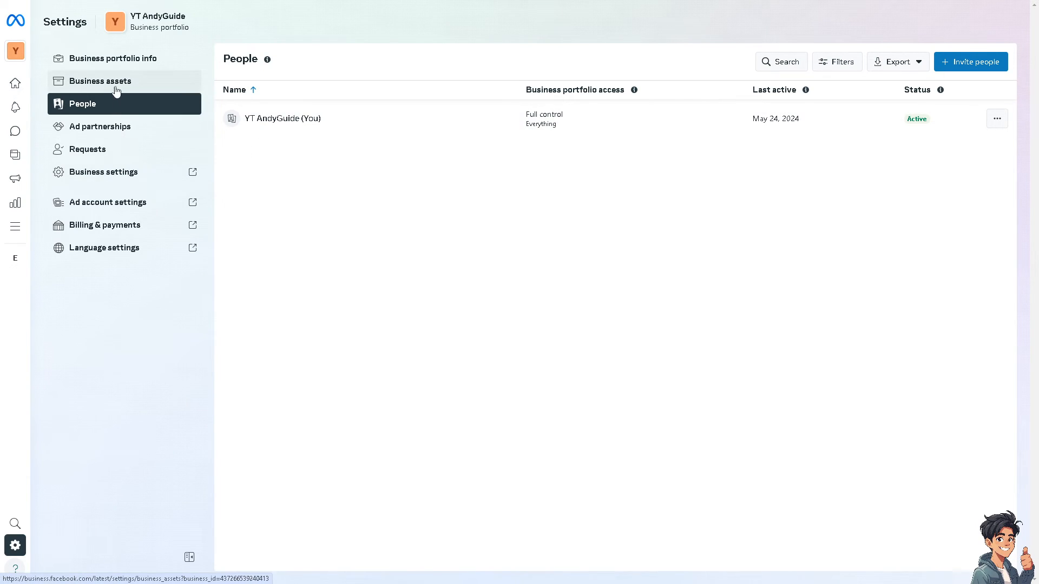
# Under Business assets, add an asset and choose Facebook Page
pyautogui.click(101, 80)
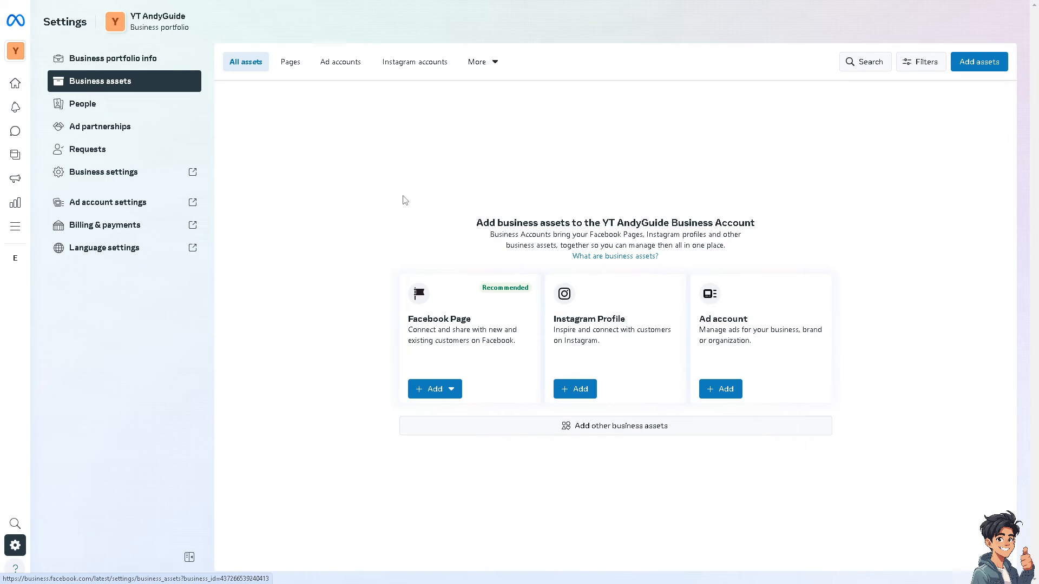
pyautogui.moveTo(725, 162)
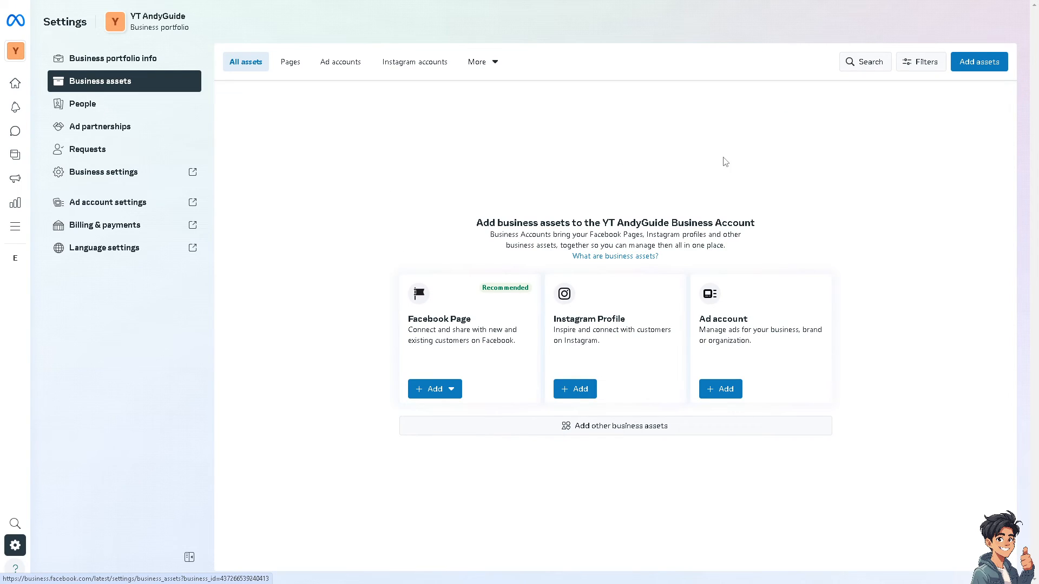
pyautogui.click(977, 61)
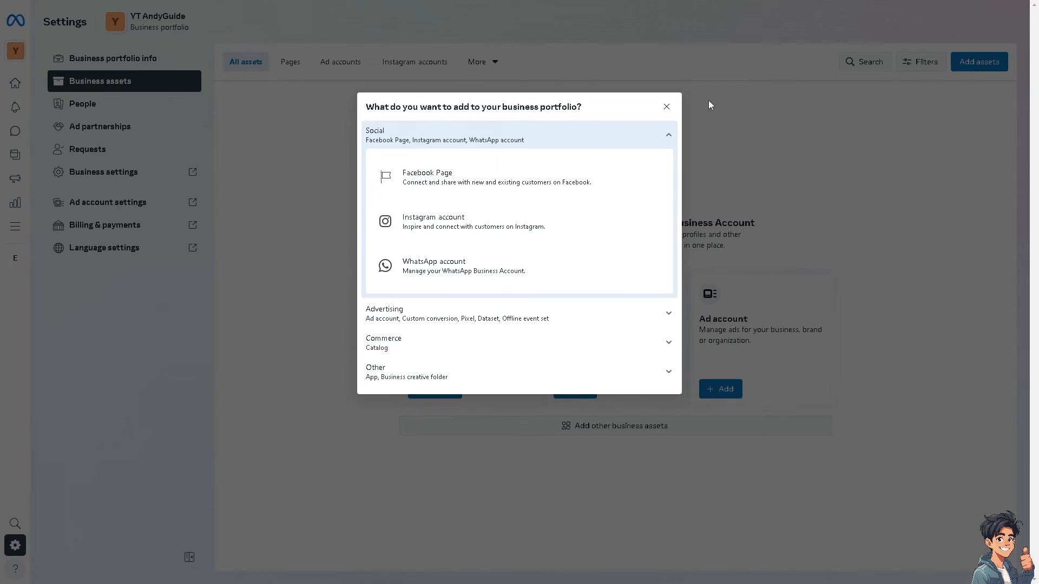
pyautogui.moveTo(435, 177)
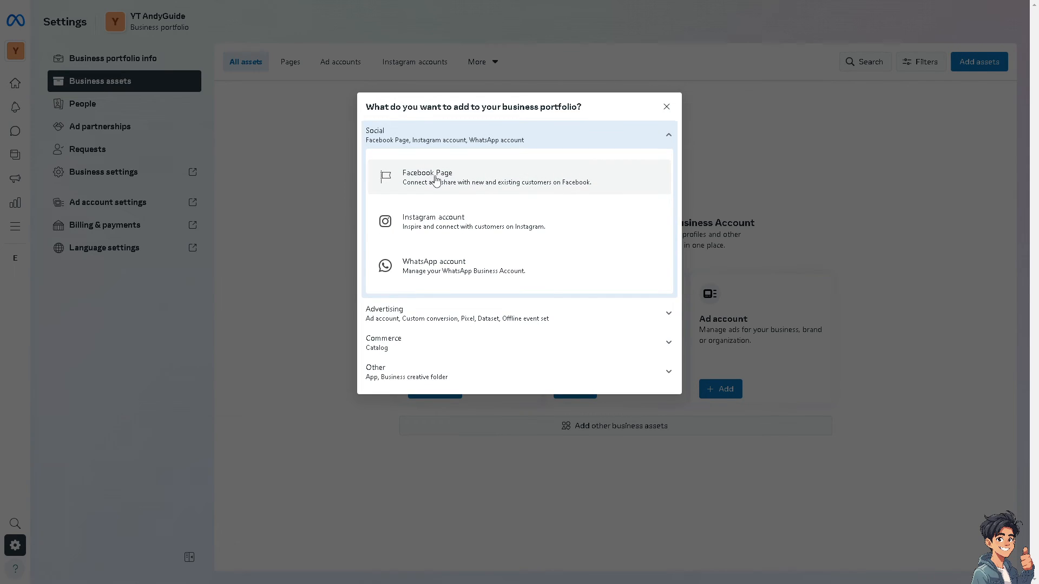
pyautogui.moveTo(451, 186)
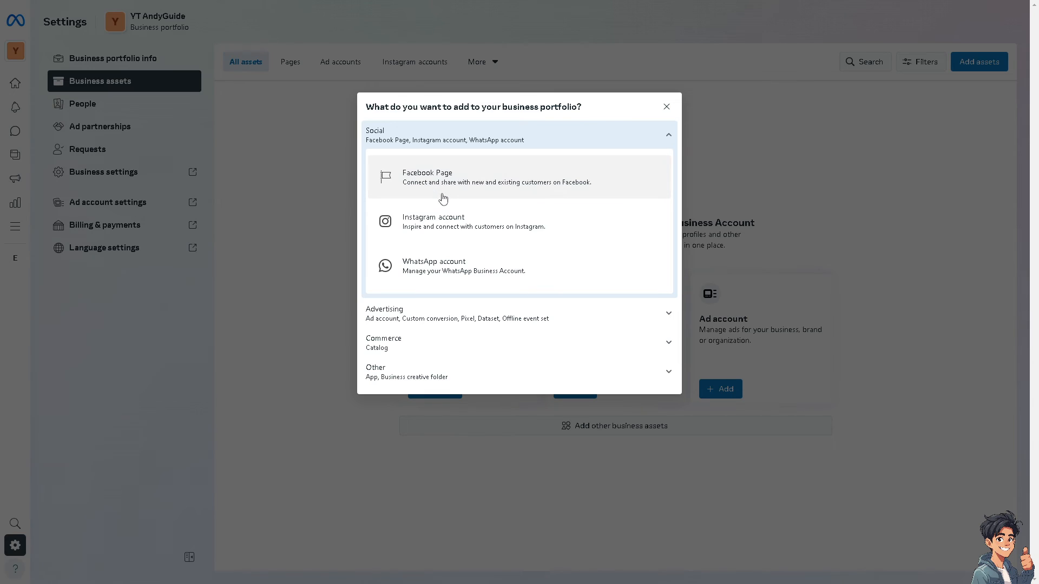
pyautogui.click(427, 177)
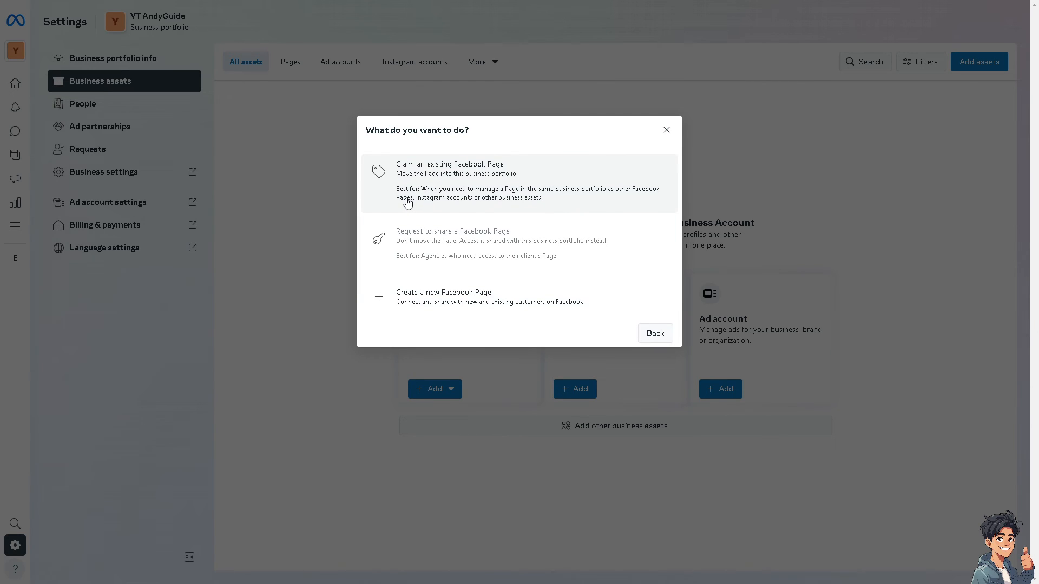
pyautogui.moveTo(411, 210)
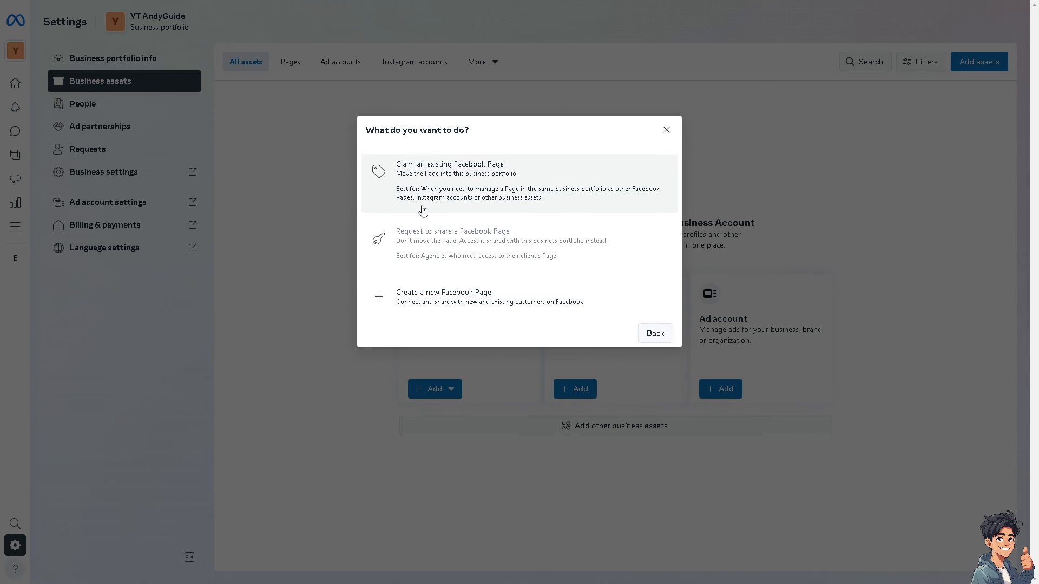
# Choose to claim an existing Facebook Page and enter 'YT AndyGuide' as its name
pyautogui.click(449, 180)
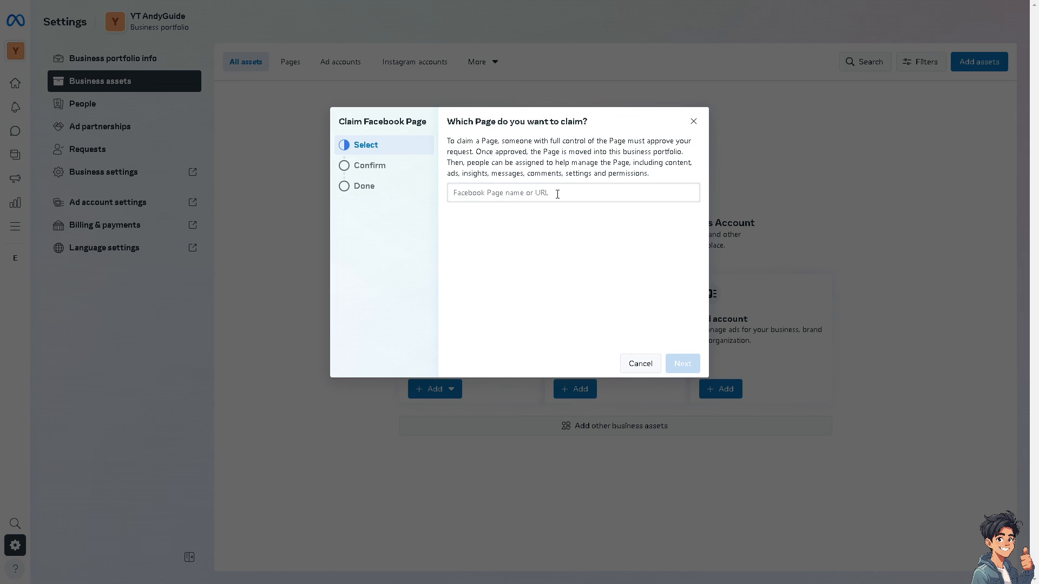
pyautogui.write('YT AndyGuide')
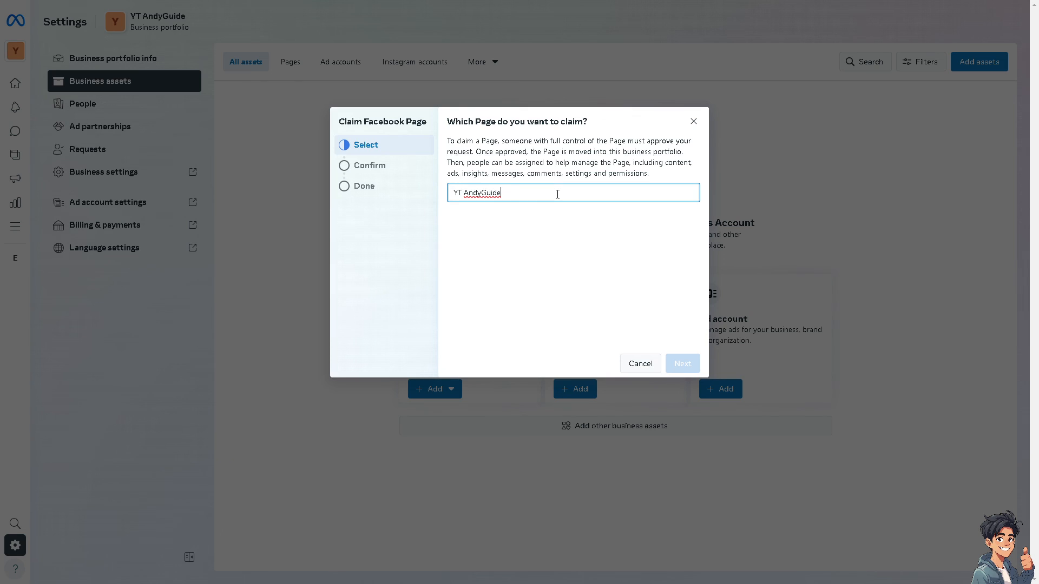
pyautogui.moveTo(557, 268)
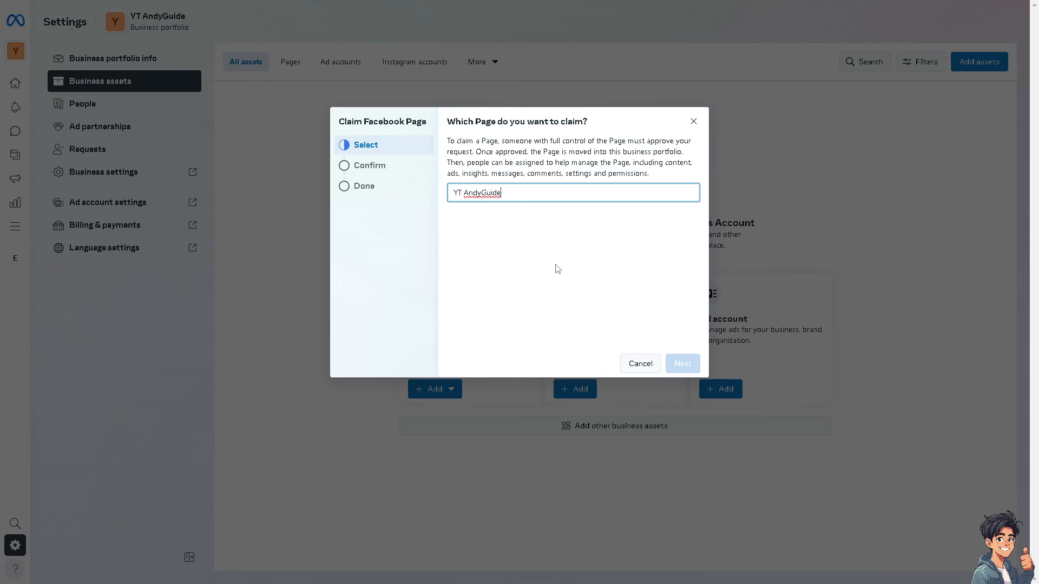